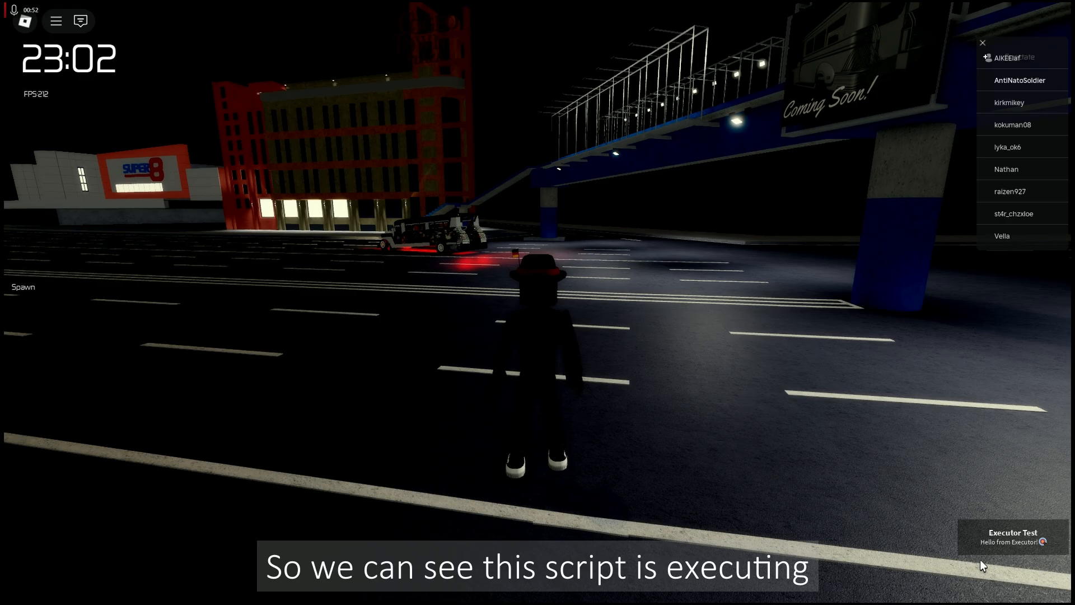
# Step: Switch from Roblox to VS Code showing simplescript.lua after the Executor Test notification
pyautogui.press('alt+tab')
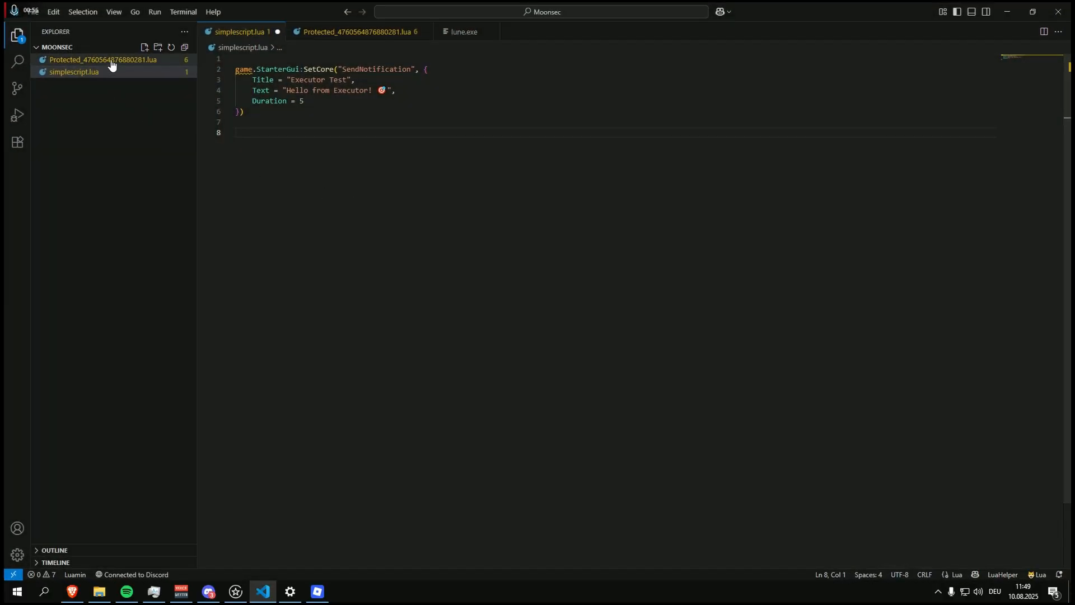
# Step: Load the Protected_…lua file, check it in Solara Tab 5, then return to VS Code
pyautogui.click(103, 60)
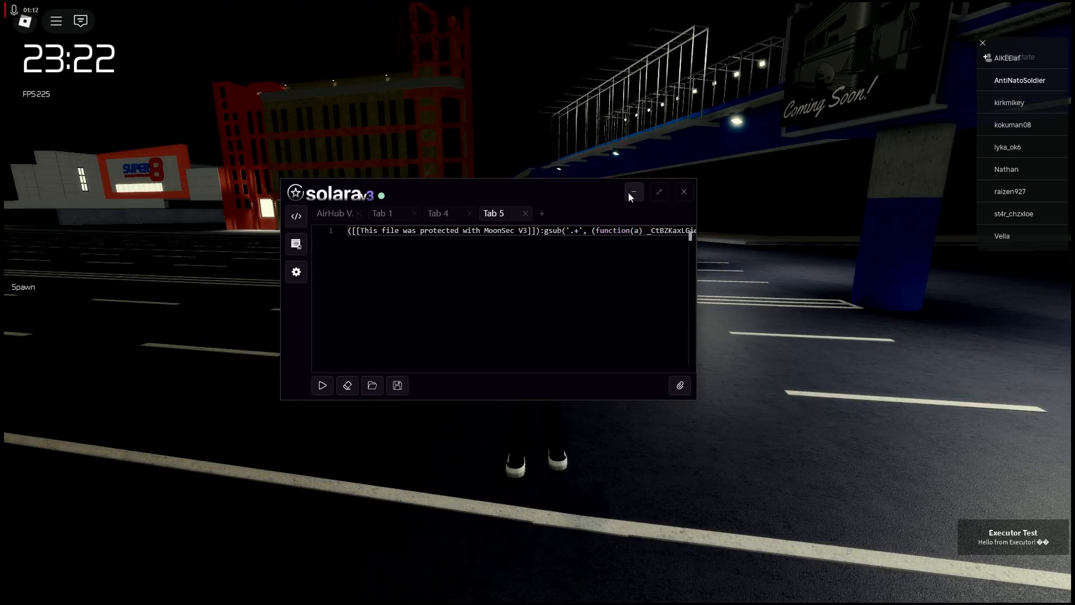
pyautogui.click(634, 191)
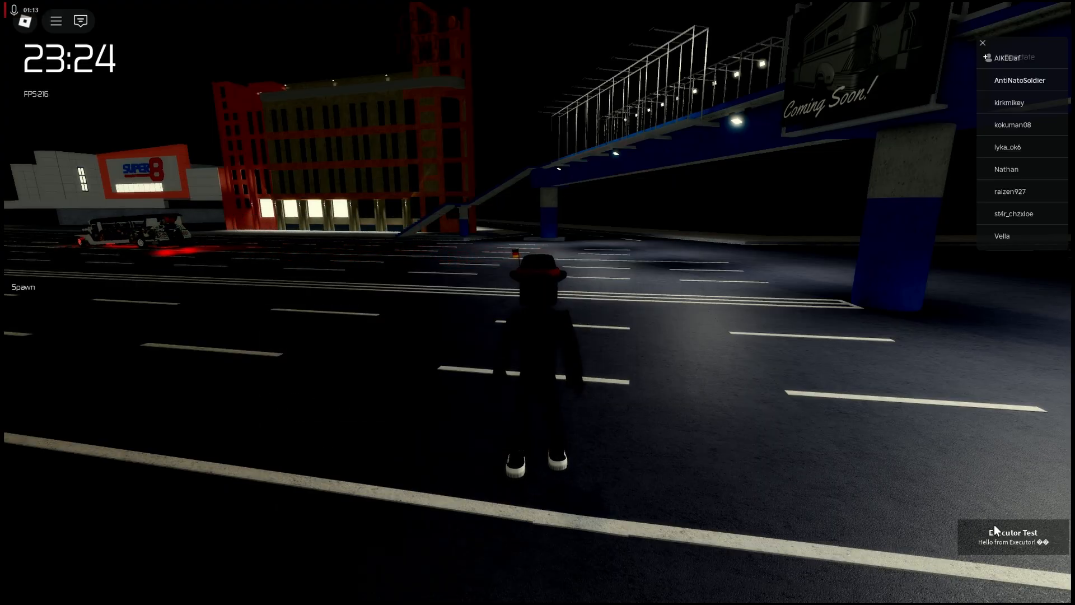
pyautogui.press('alt+tab')
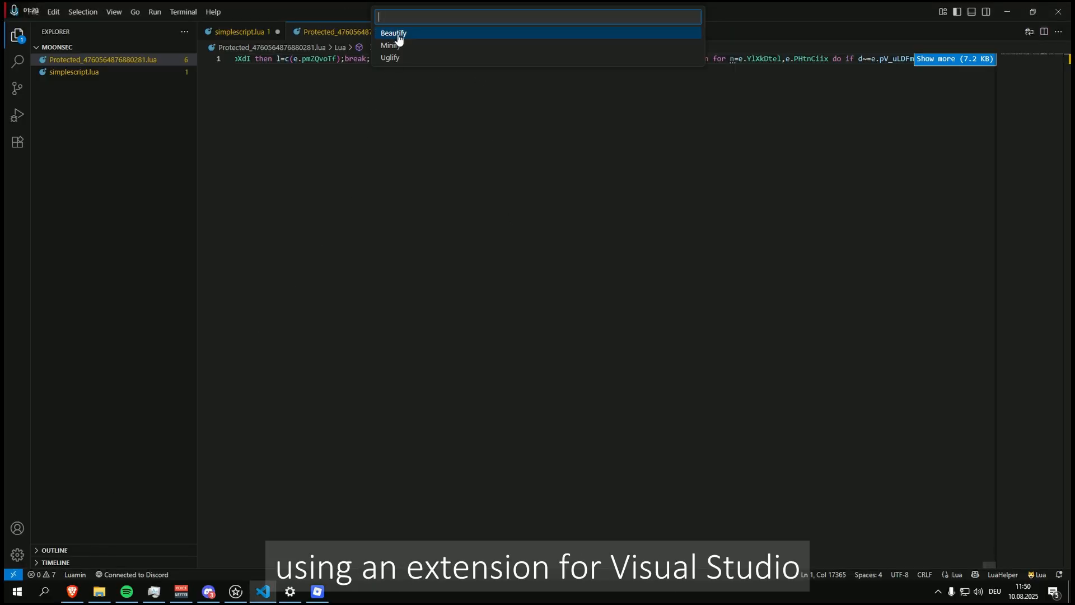
# Step: Beautify the protected script with rename variables, rename globals and solve math left unchecked
pyautogui.click(395, 33)
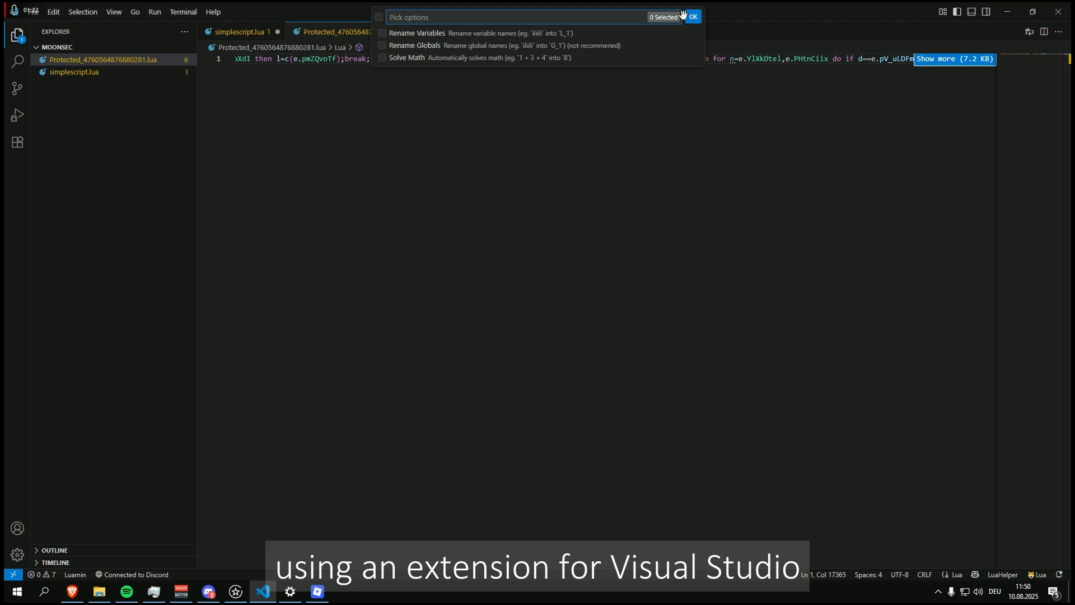
pyautogui.click(694, 16)
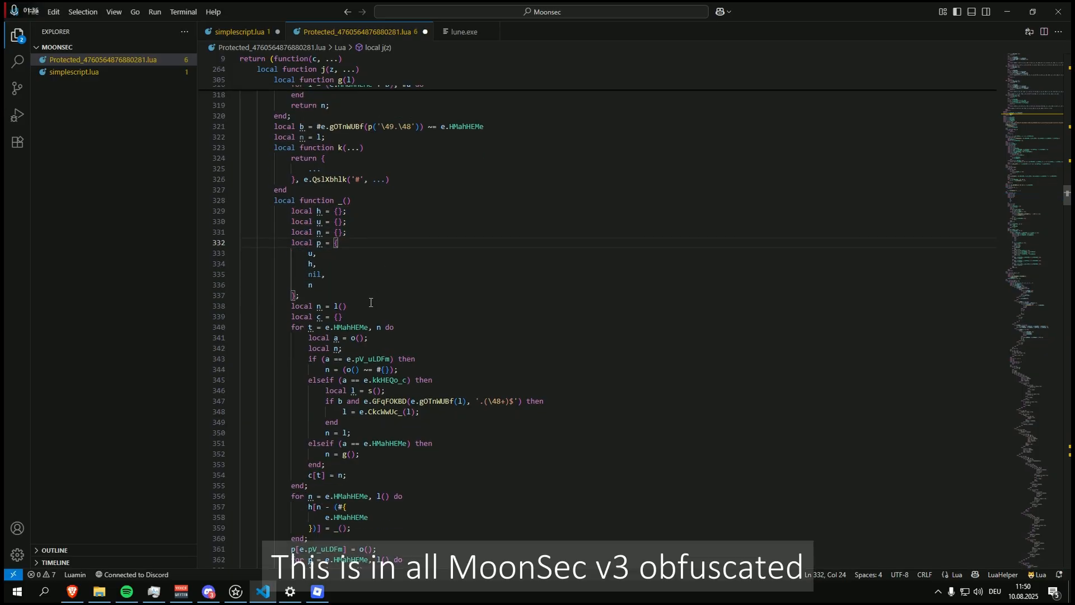
pyautogui.moveTo(377, 358)
pyautogui.write('print(n)')
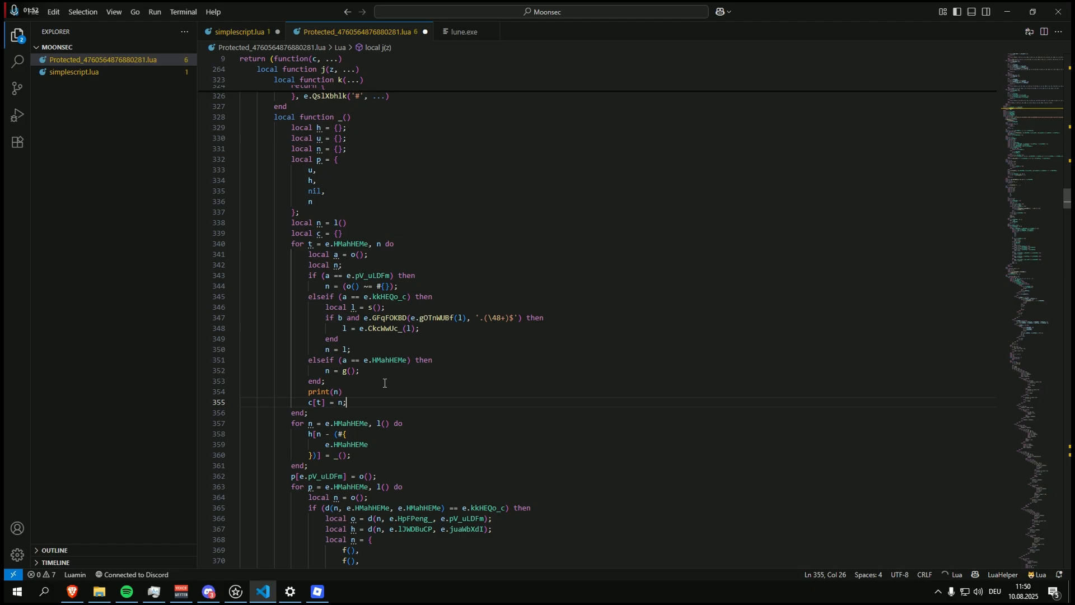
# Step: Copy the script with print(m) added above c[t] = n into Solara Tab 5 and minimize Solara
pyautogui.press('Ctrl+a')
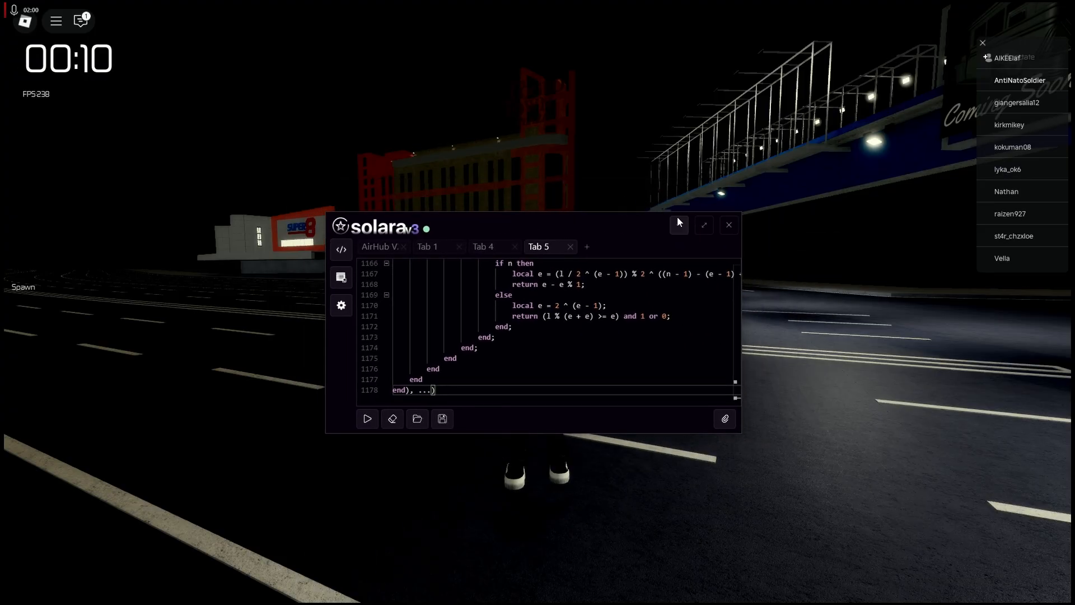
pyautogui.click(728, 225)
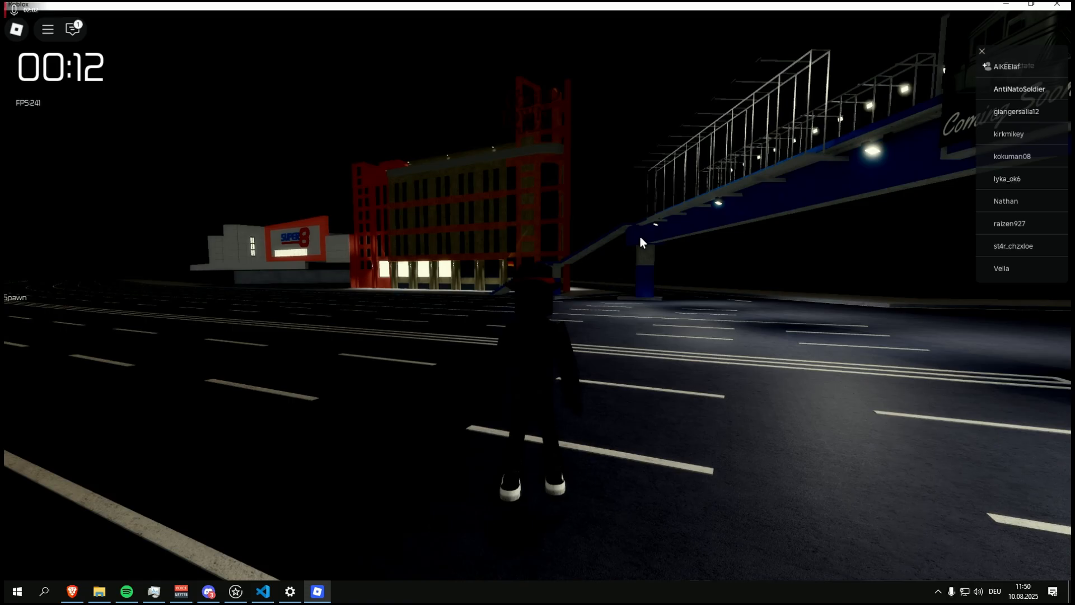